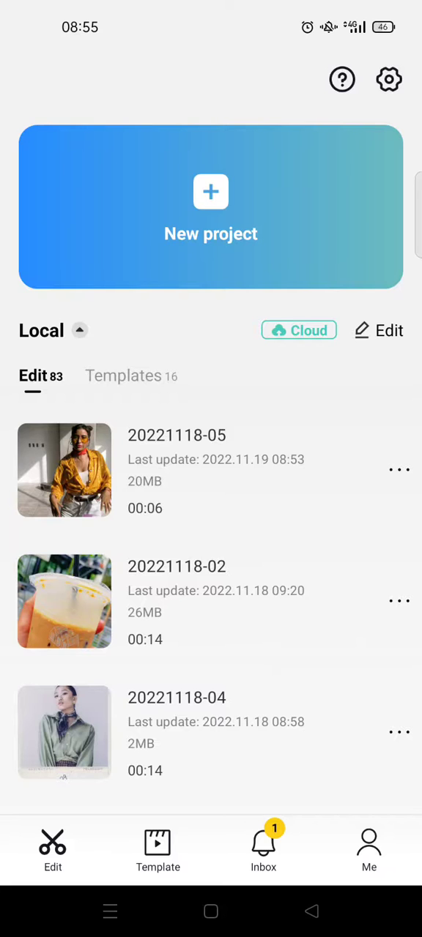
Start a new project and select the plain black clip from the B&W stock videos.
left_click(211, 208)
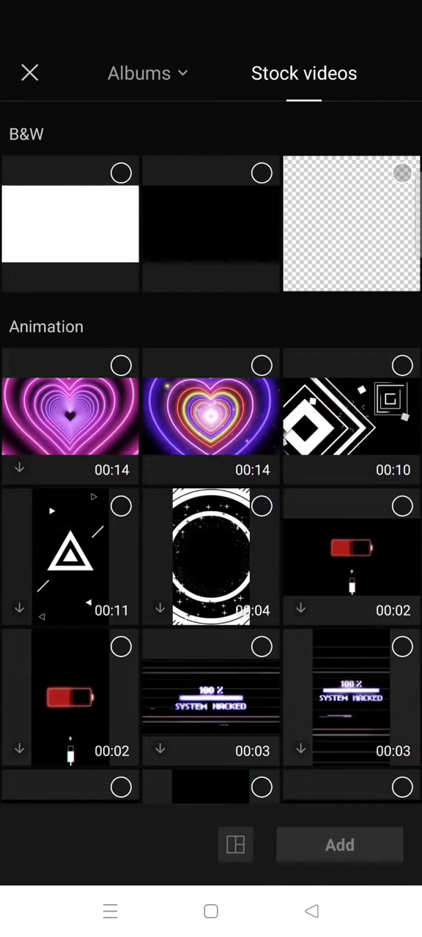
left_click(260, 173)
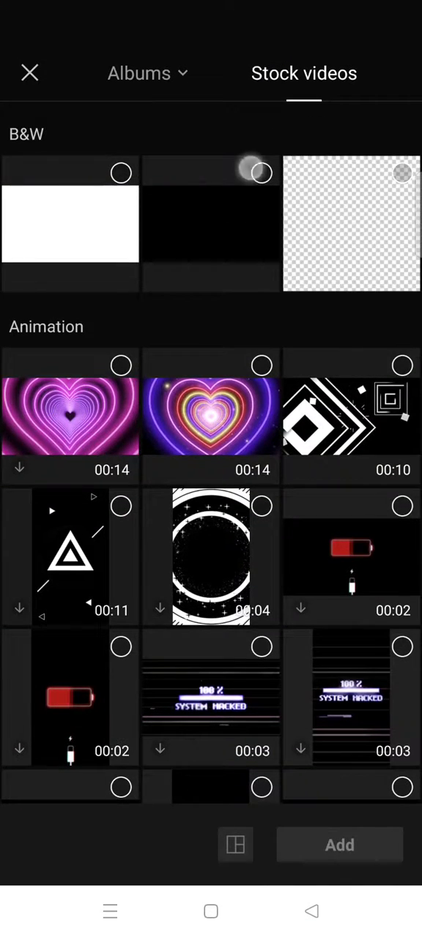
Add the black stock clip to the timeline and set the canvas format to 9:16.
left_click(340, 845)
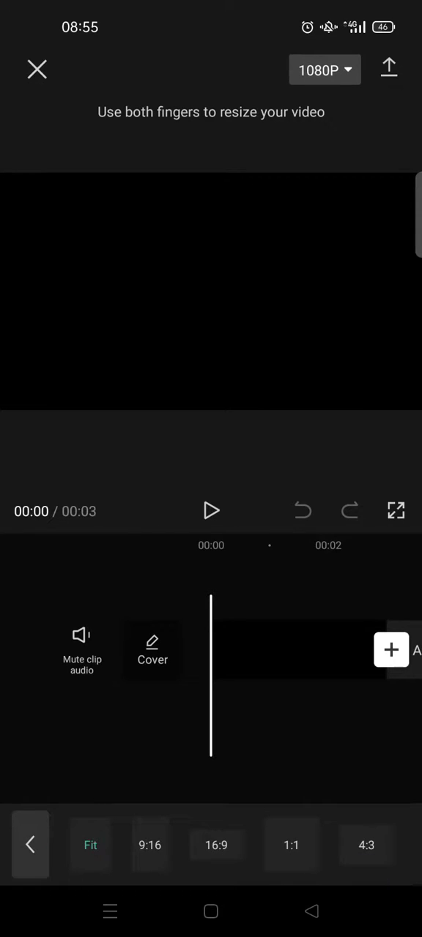
left_click(391, 650)
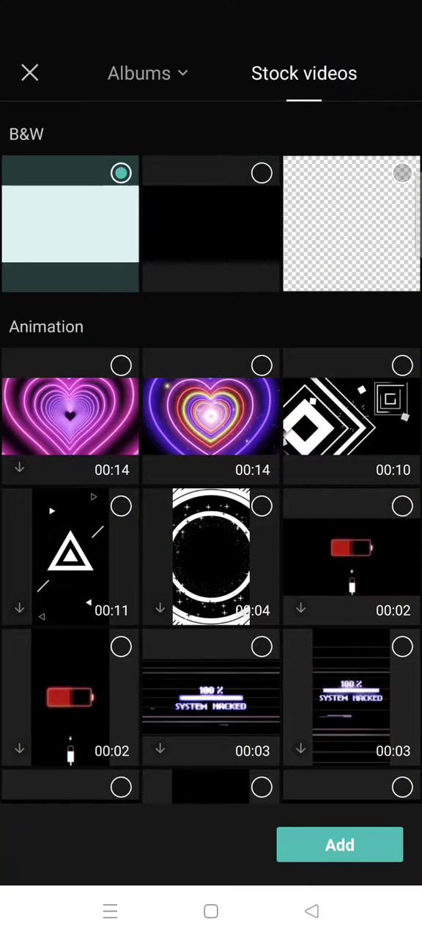
Add the white stock clip as an overlay layer above the black background clip.
left_click(339, 845)
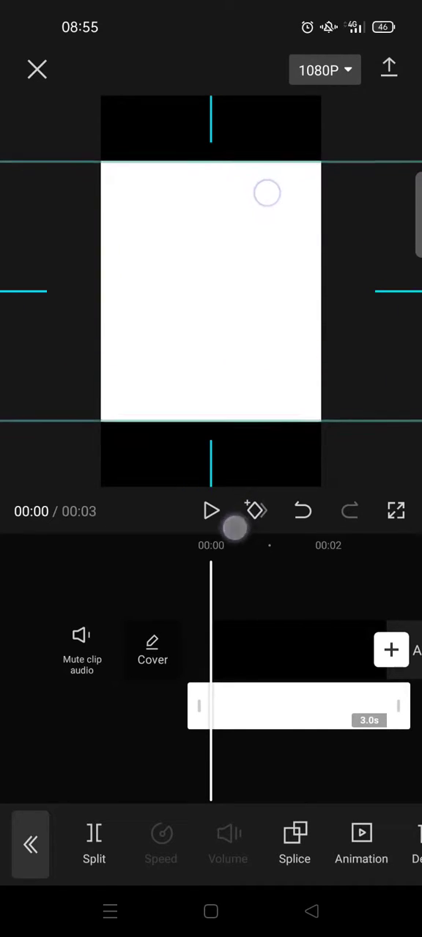